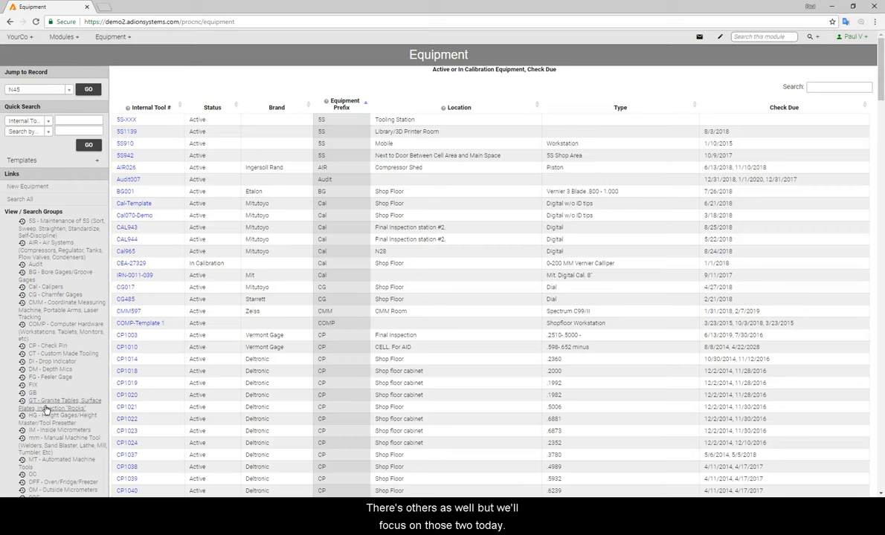
pyautogui.moveTo(56, 330)
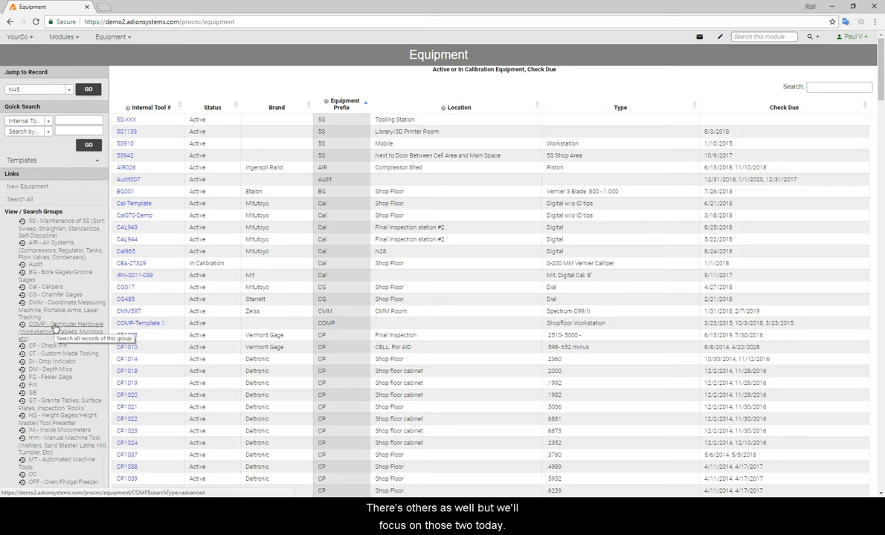
pyautogui.moveTo(43, 281)
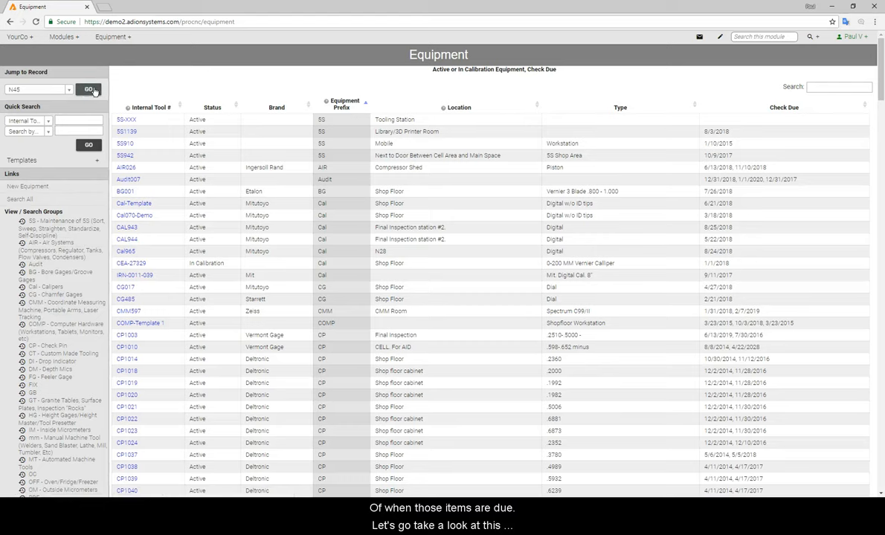
# Step: Jump to equipment record N45, the Mori Seiki horizontal CNC mill
pyautogui.click(88, 90)
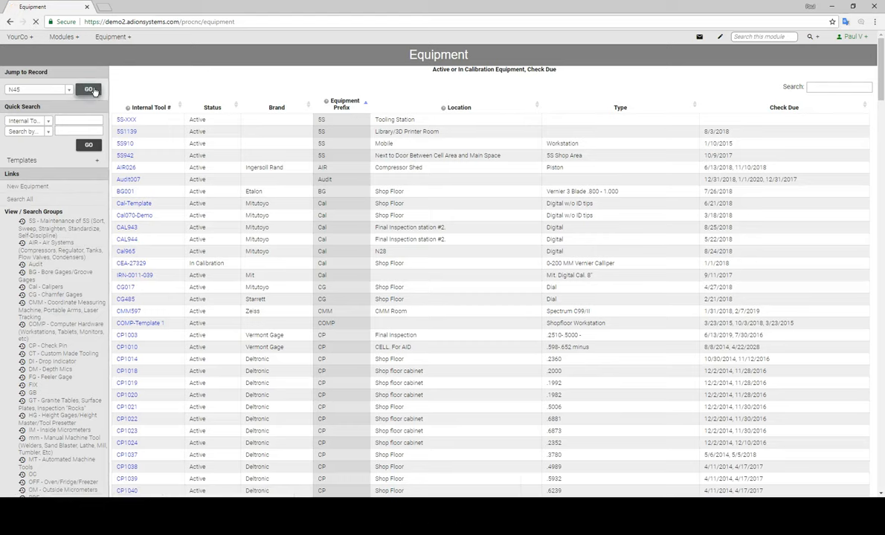
pyautogui.click(89, 89)
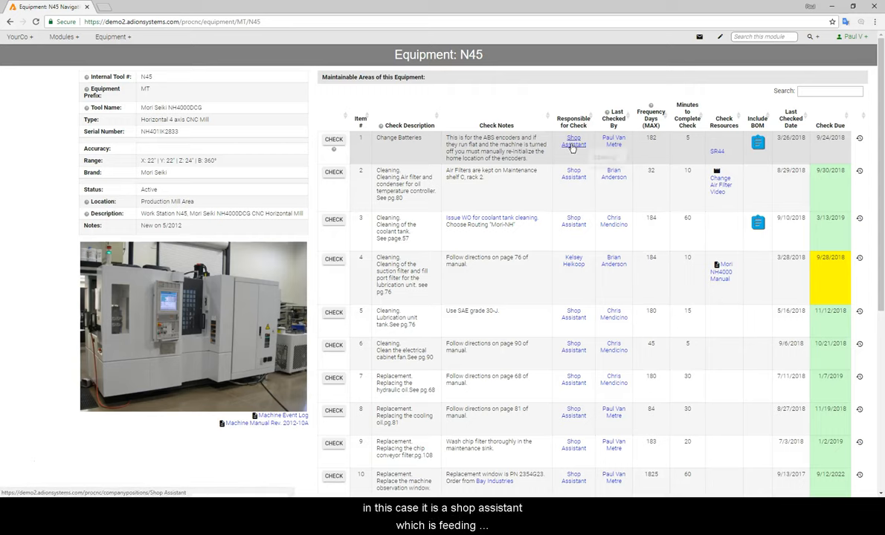
pyautogui.moveTo(572, 144)
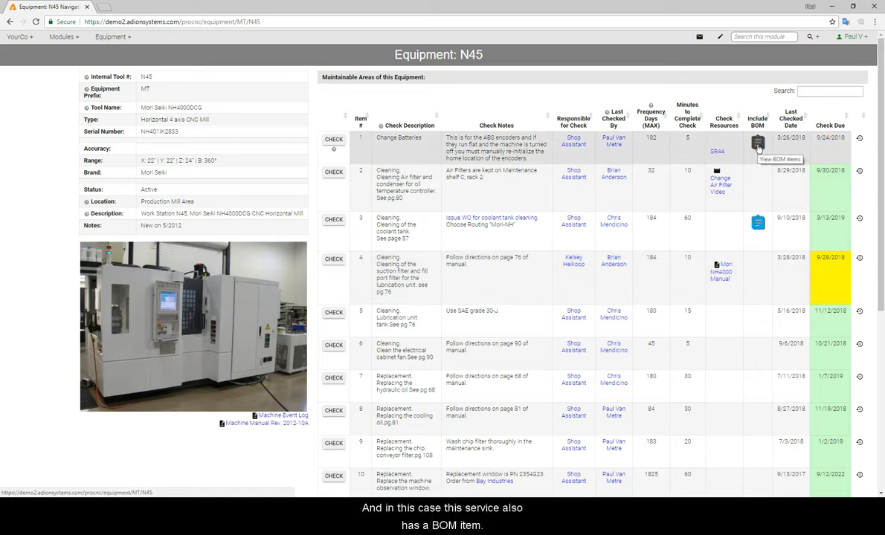
pyautogui.click(757, 144)
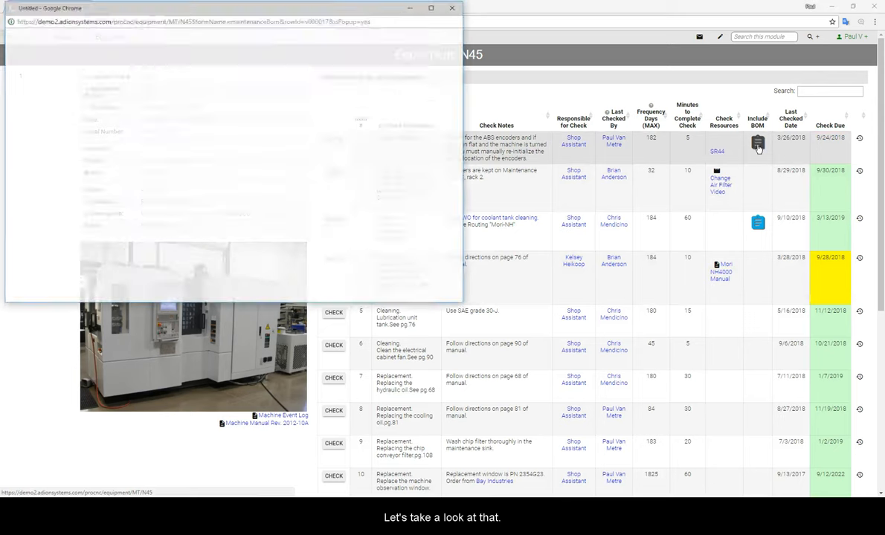
pyautogui.click(757, 144)
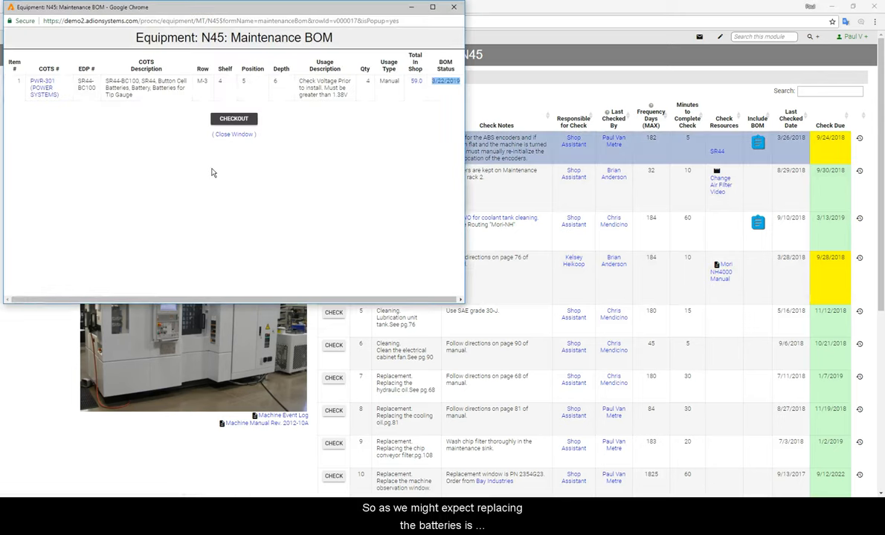
pyautogui.moveTo(132, 152)
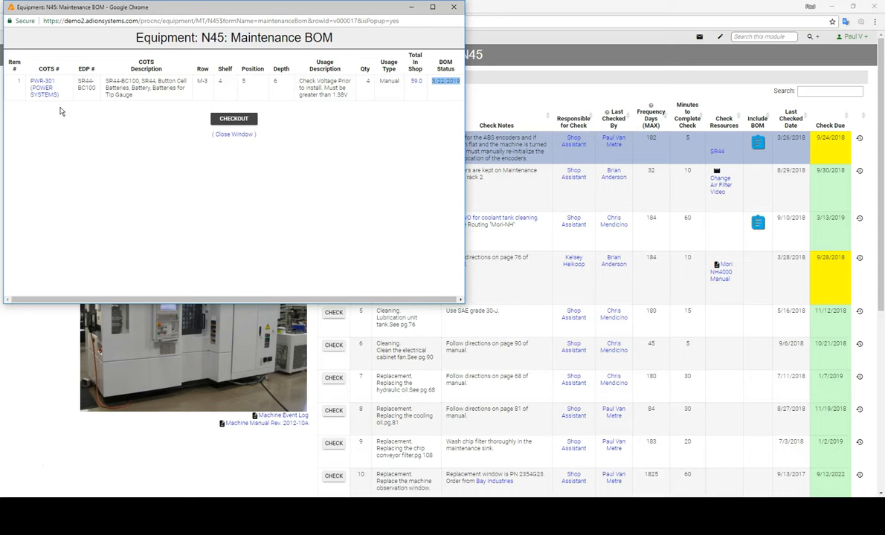
pyautogui.moveTo(43, 88)
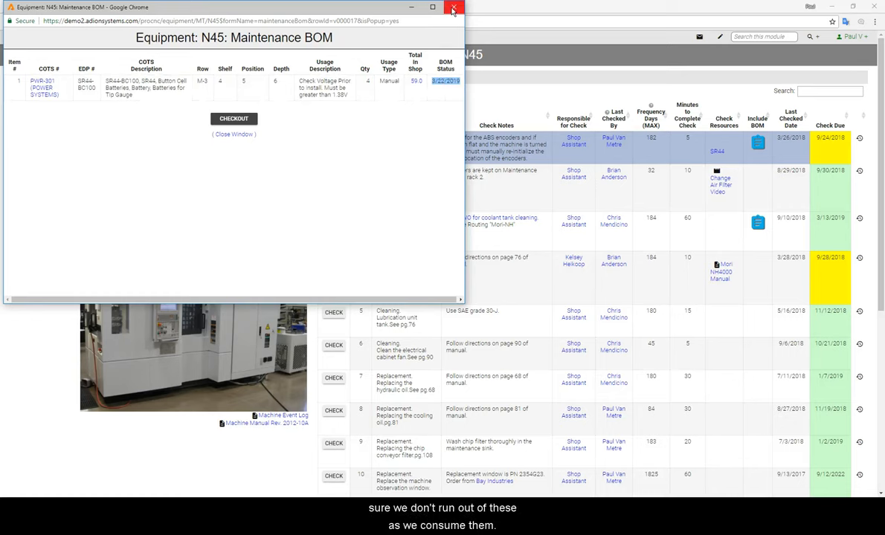
pyautogui.click(454, 8)
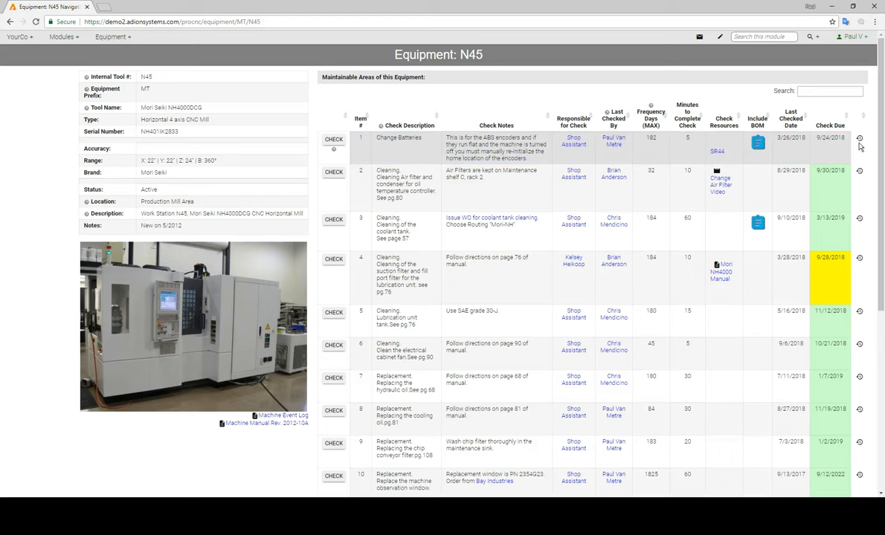
pyautogui.click(860, 138)
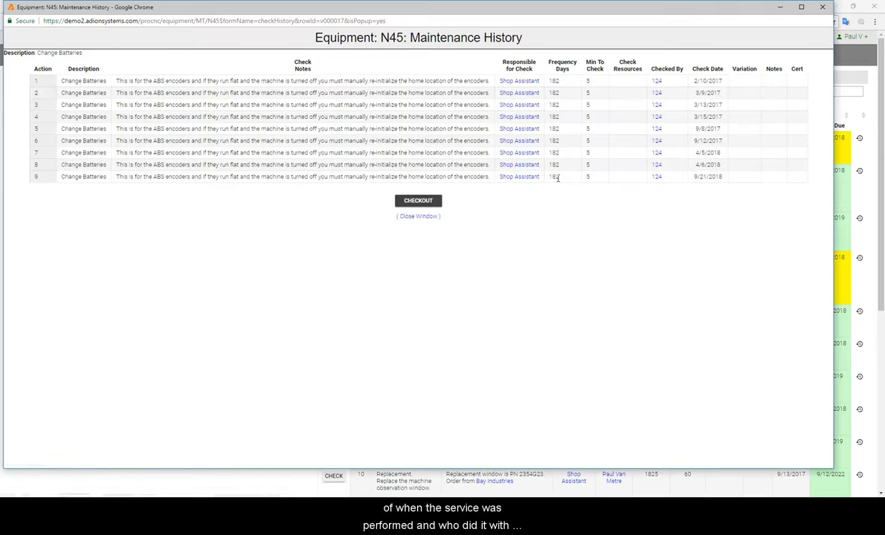
pyautogui.moveTo(822, 7)
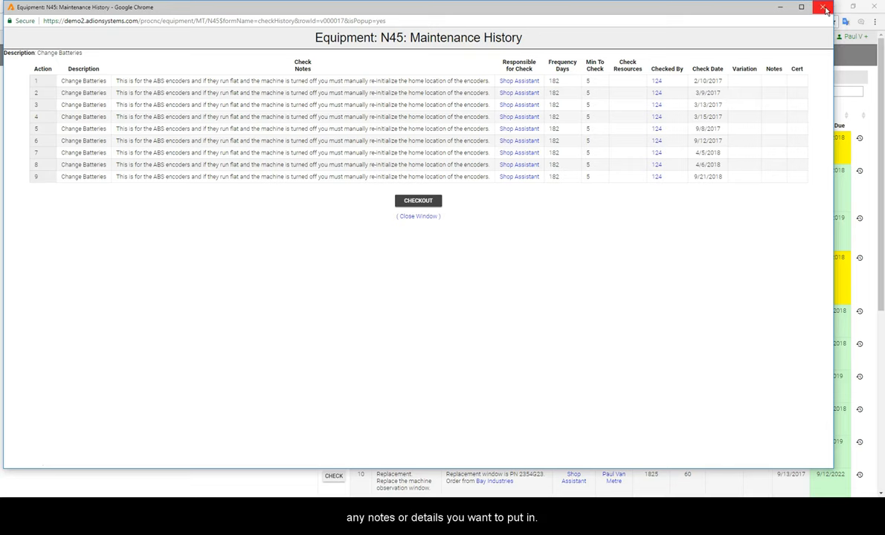
pyautogui.click(823, 9)
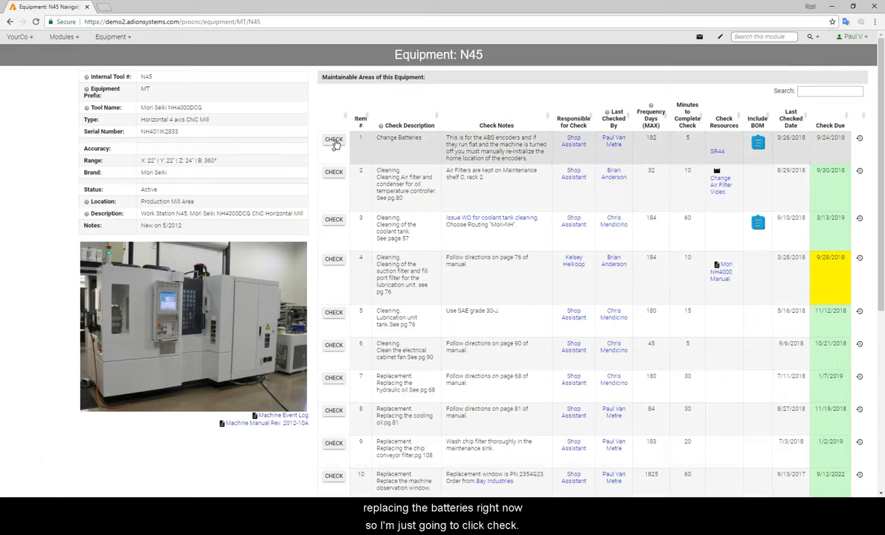
# Step: Log the N45 Change Batteries check as performed on 9/21/2018, next due 3/22/2019
pyautogui.click(333, 140)
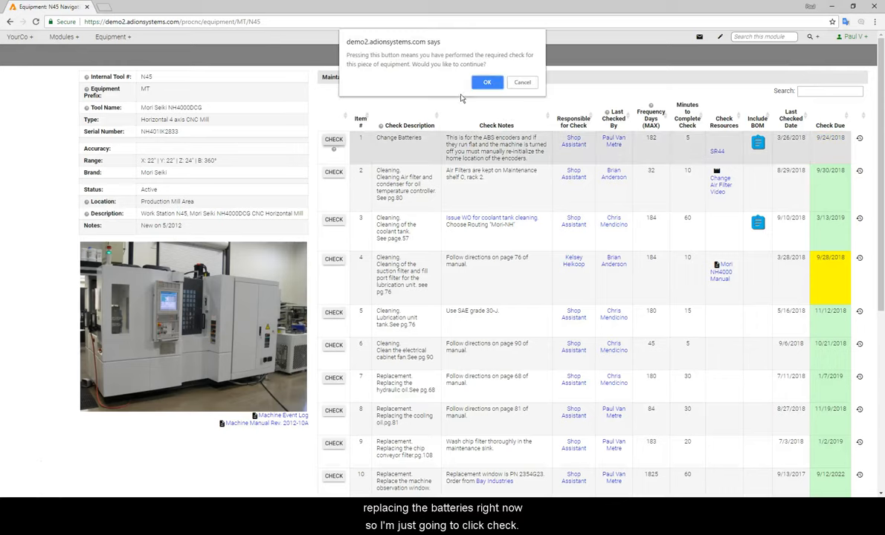
pyautogui.click(486, 82)
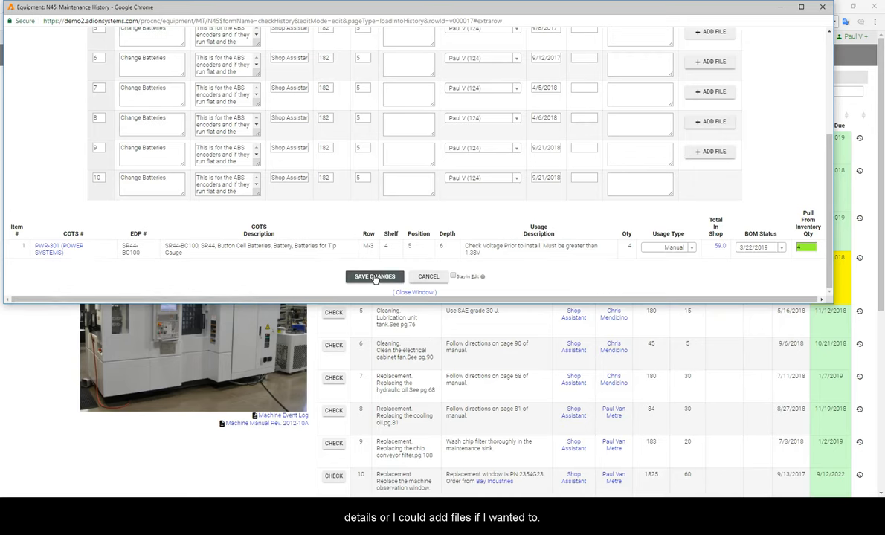
pyautogui.click(374, 276)
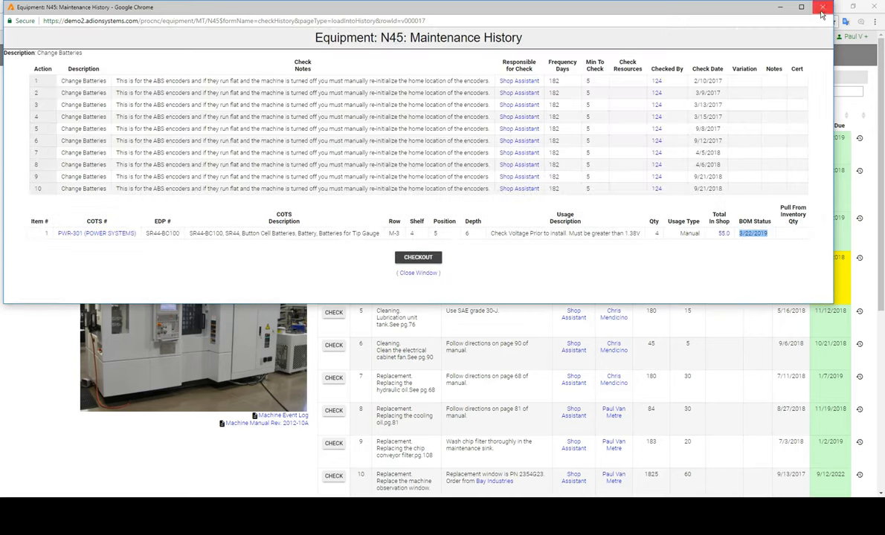
pyautogui.click(418, 257)
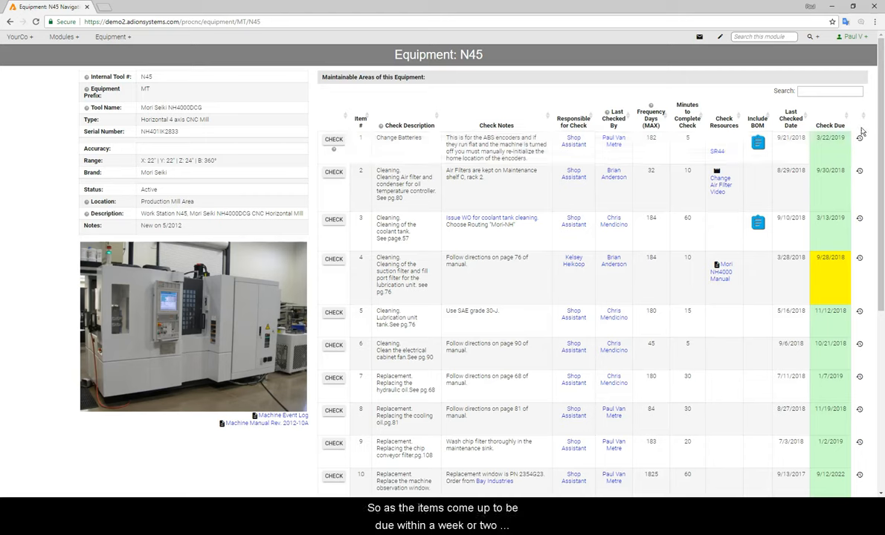
pyautogui.moveTo(874, 254)
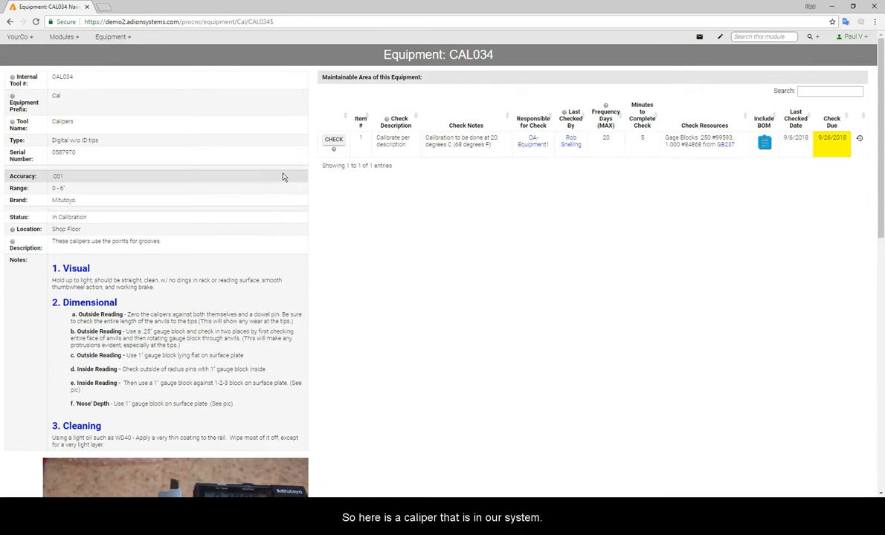
# Step: Scroll through caliper CAL034's in-house calibration instructions and back to the top
pyautogui.scroll(-3)
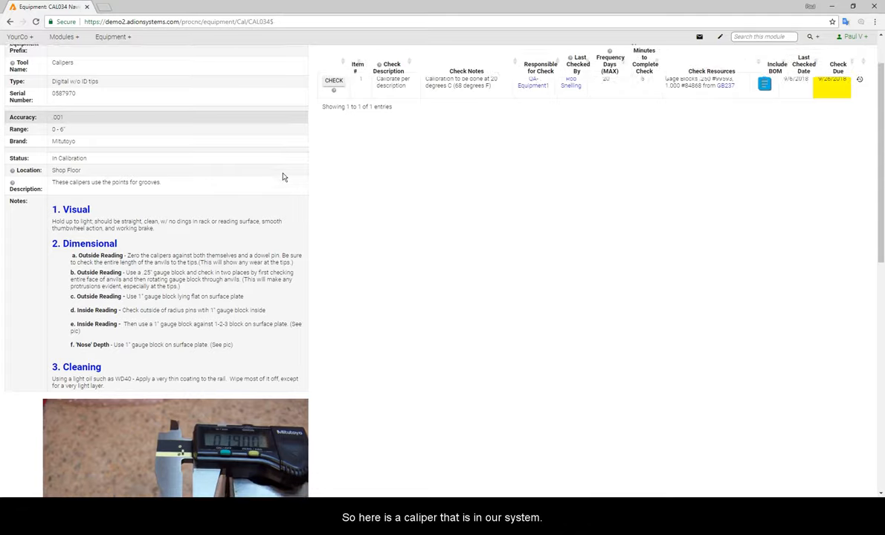
pyautogui.scroll(-3)
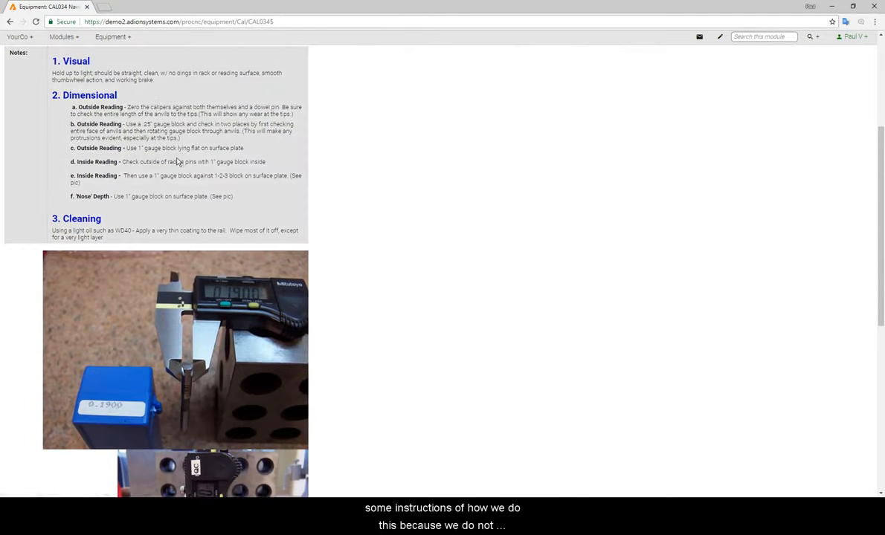
pyautogui.scroll(3)
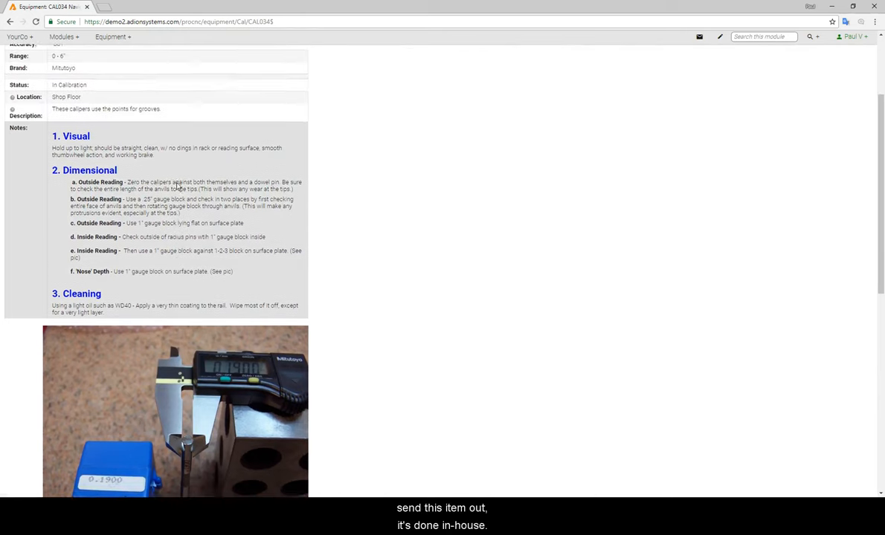
pyautogui.scroll(3)
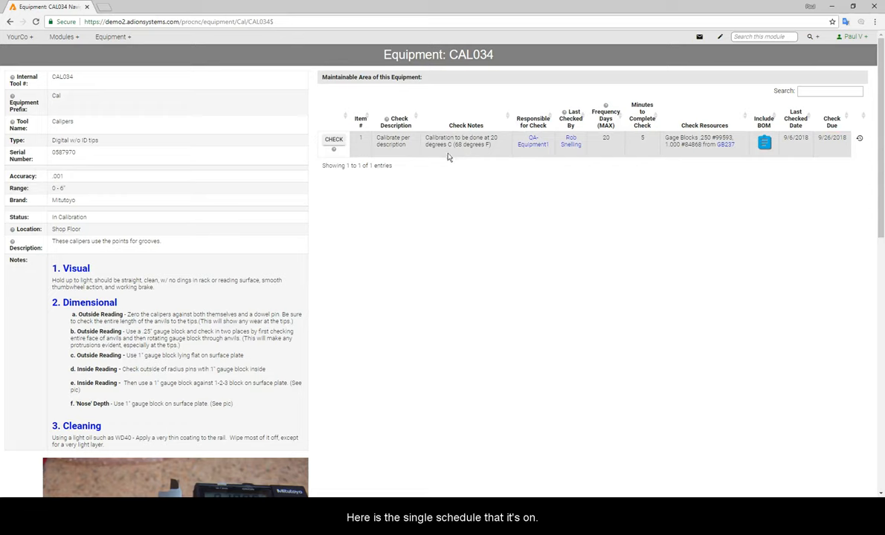
pyautogui.moveTo(459, 158)
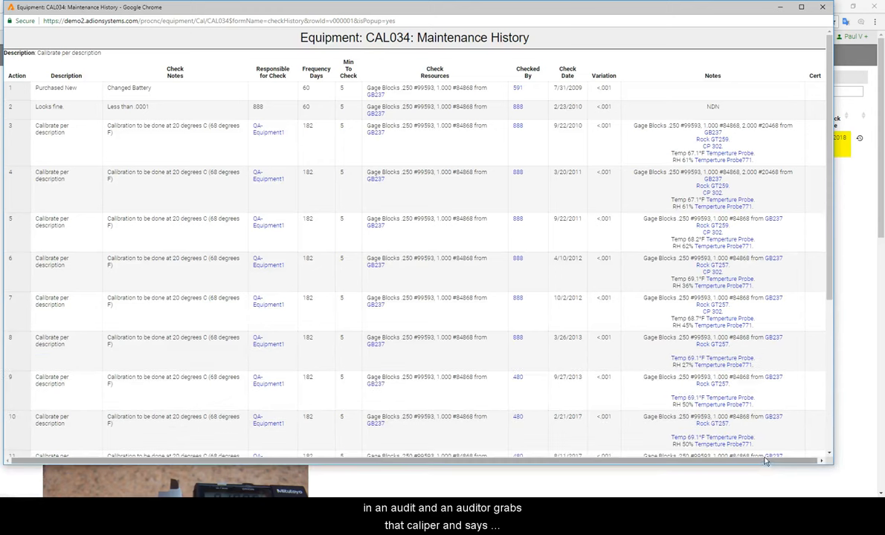
pyautogui.moveTo(729, 437)
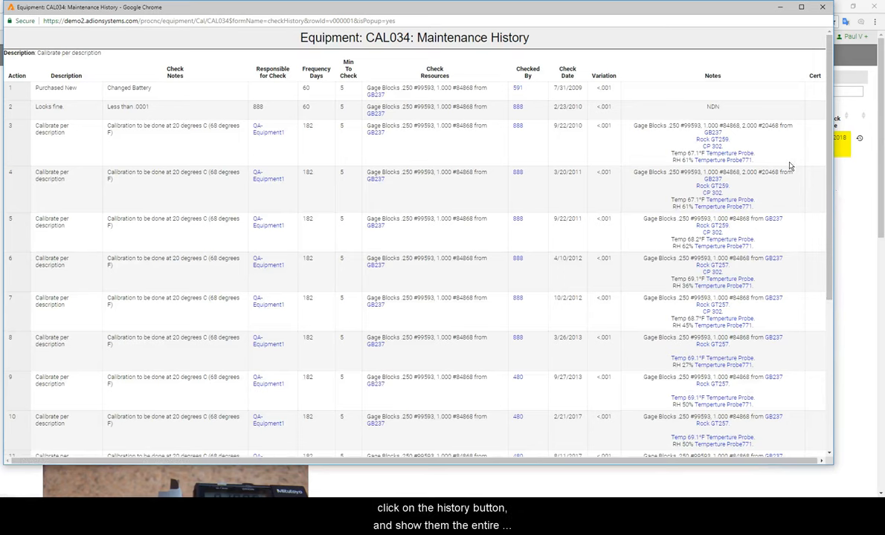
pyautogui.moveTo(438, 224)
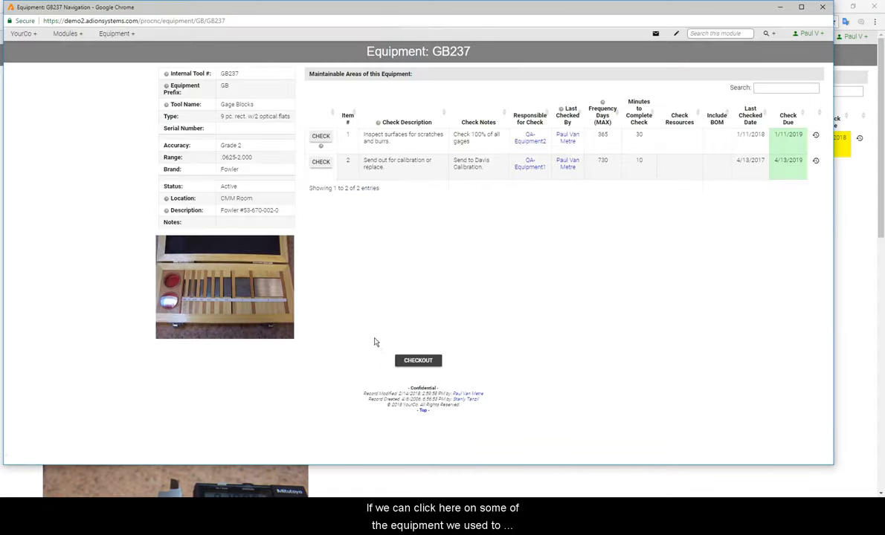
pyautogui.moveTo(376, 330)
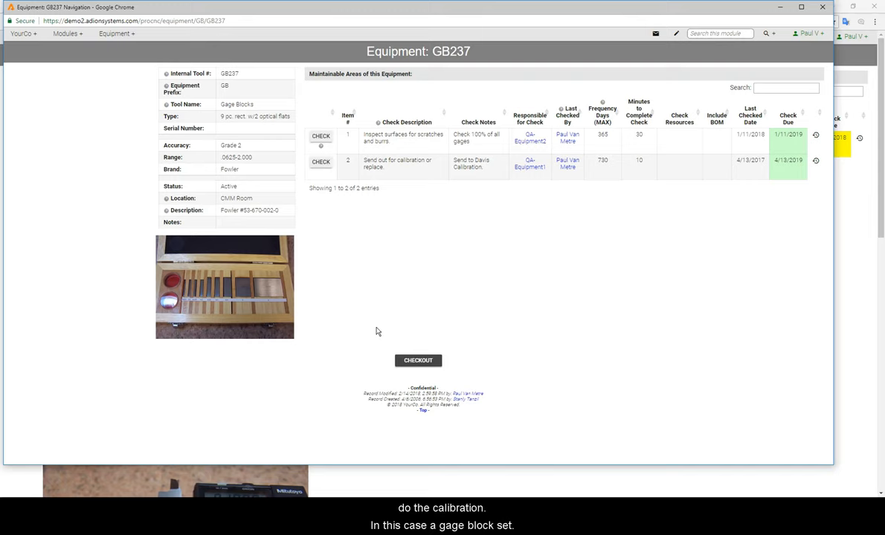
pyautogui.moveTo(418, 131)
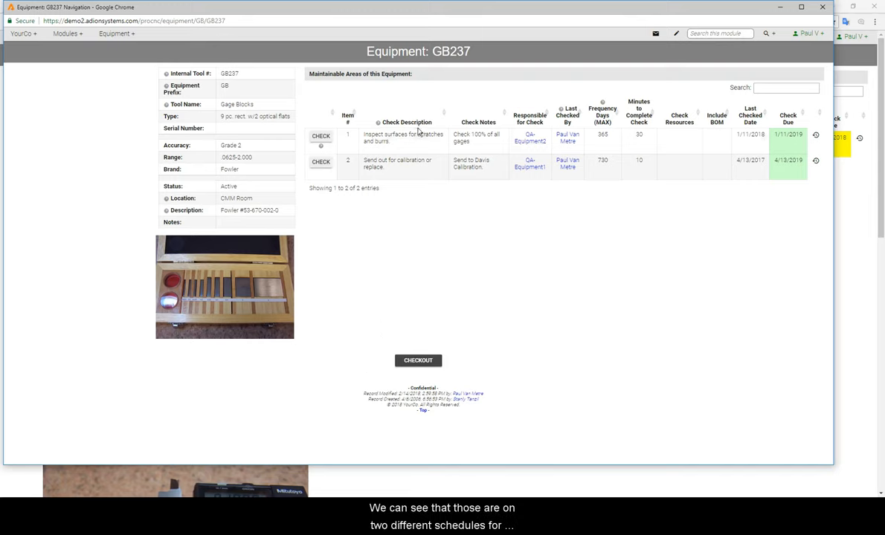
pyautogui.moveTo(547, 208)
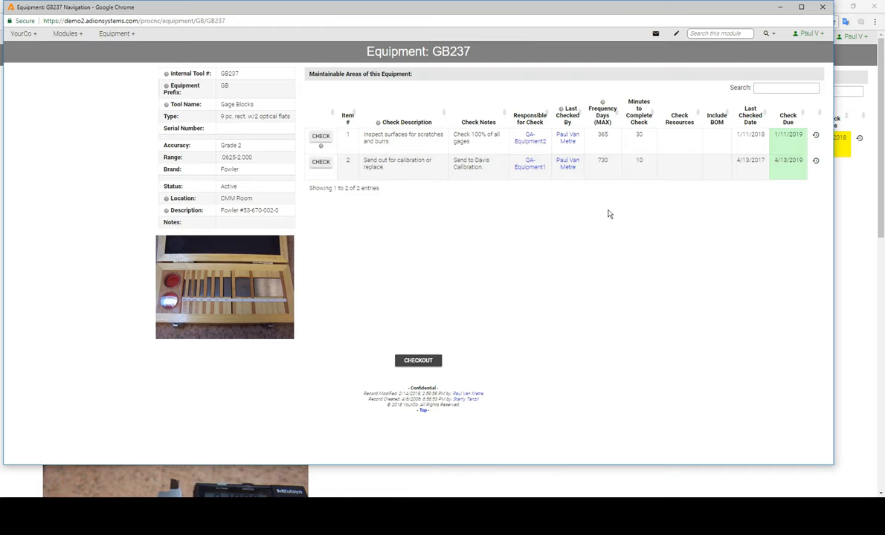
pyautogui.moveTo(815, 161)
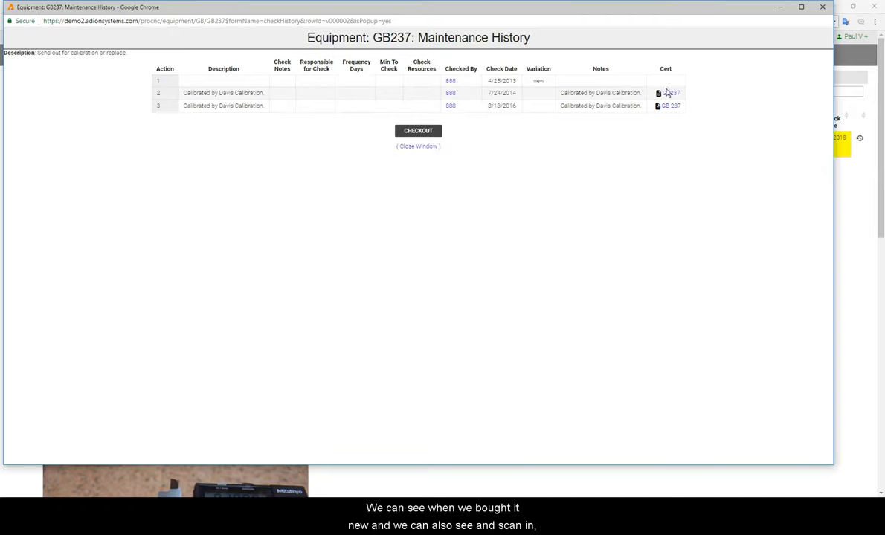
# Step: View the GB 237 certificate PDF, then close it to return to CAL034
pyautogui.click(670, 92)
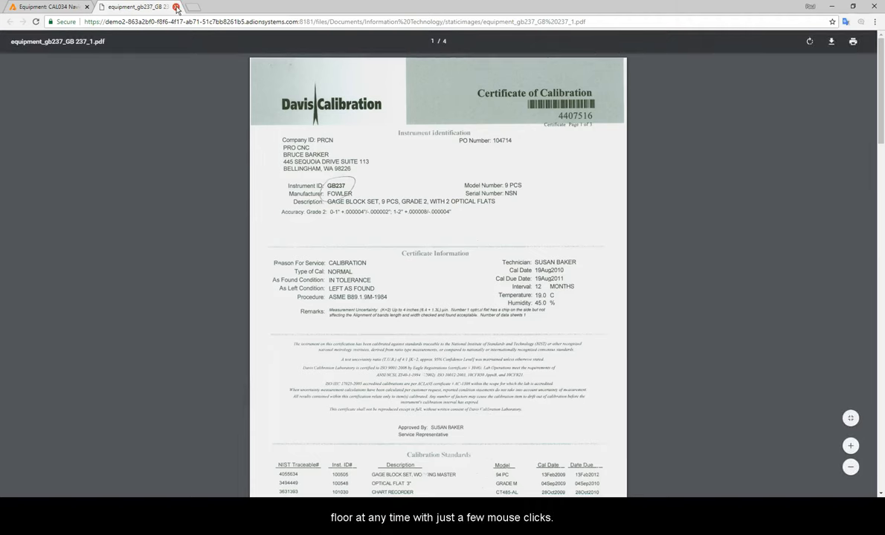
pyautogui.click(176, 7)
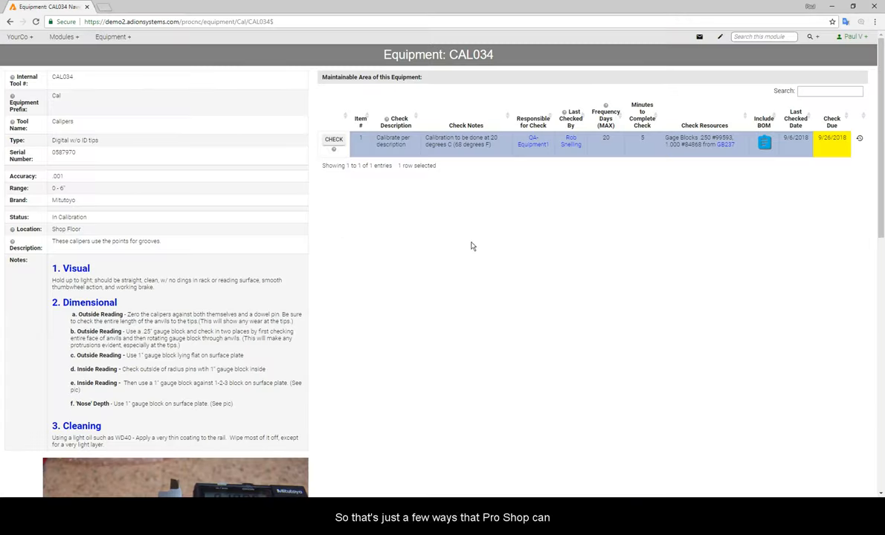